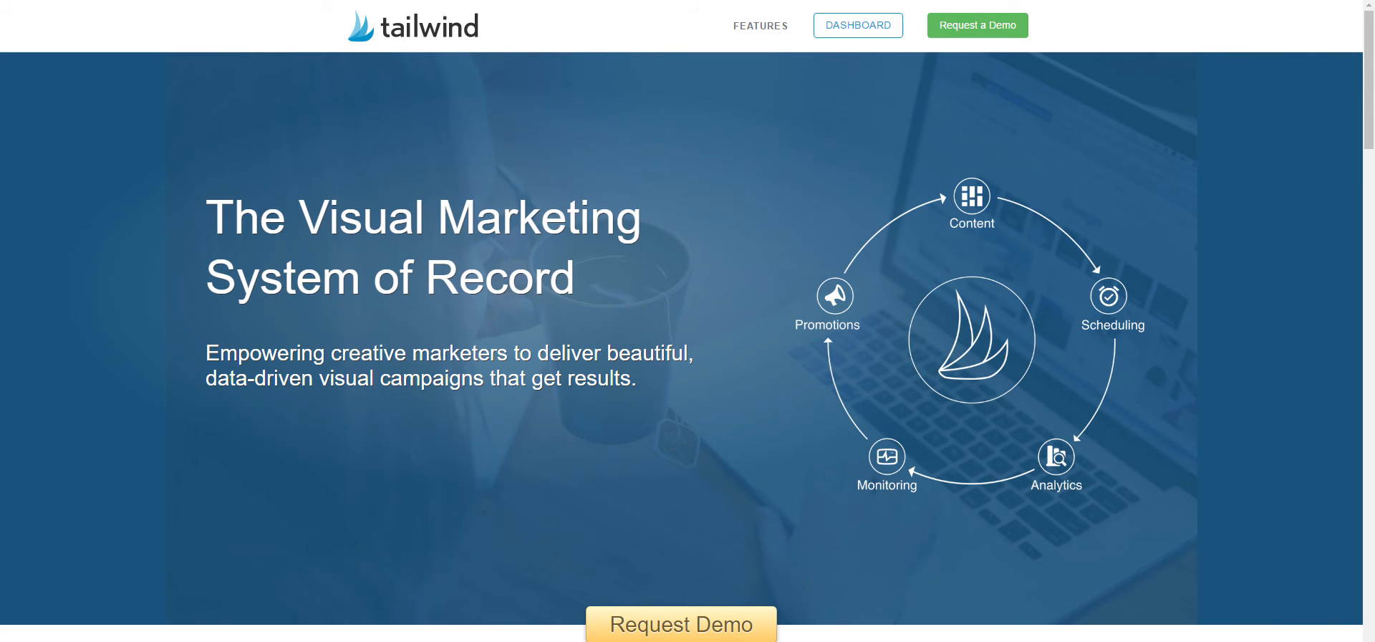
# - Go from the Tailwind homepage to the Publisher's Scheduled Pins dashboard
pyautogui.click(857, 24)
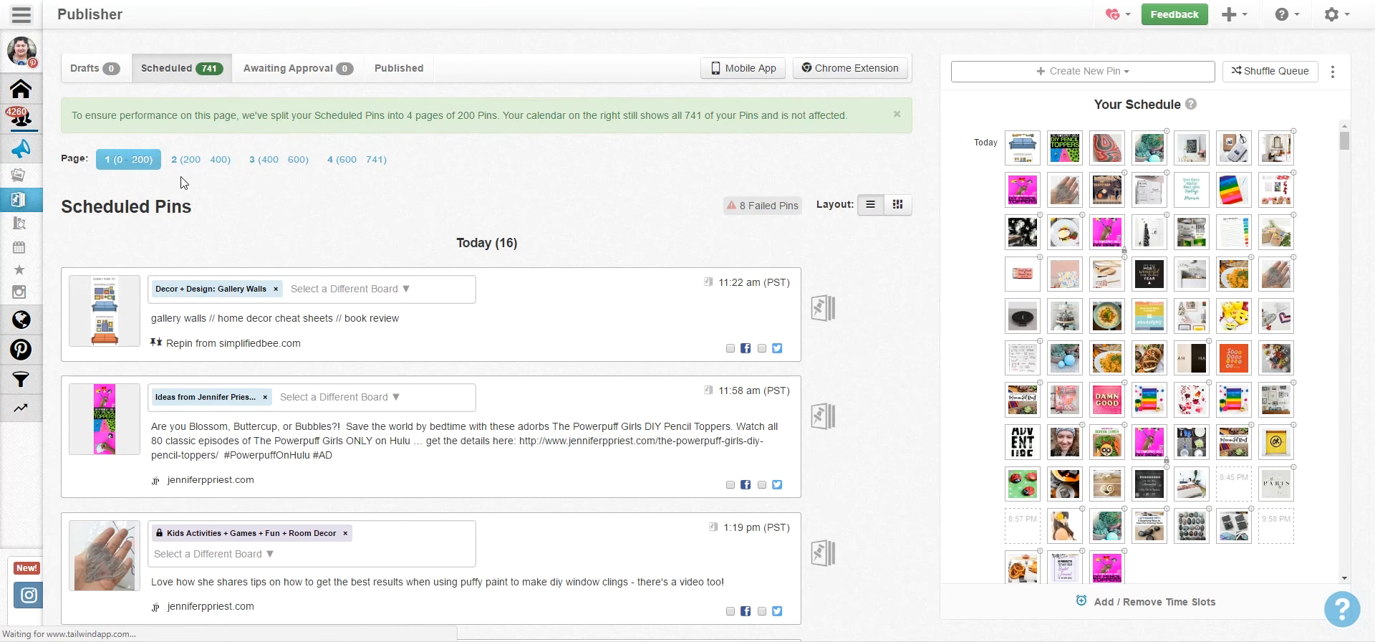
pyautogui.moveTo(579, 222)
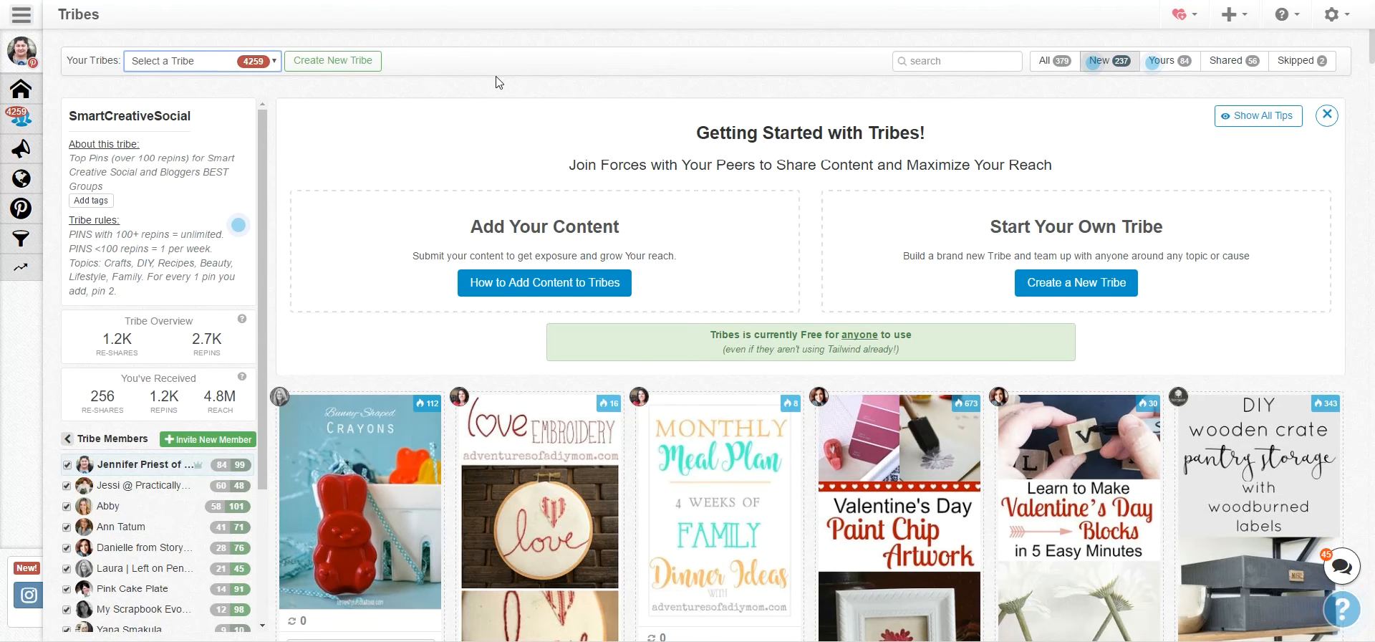
pyautogui.moveTo(406, 192)
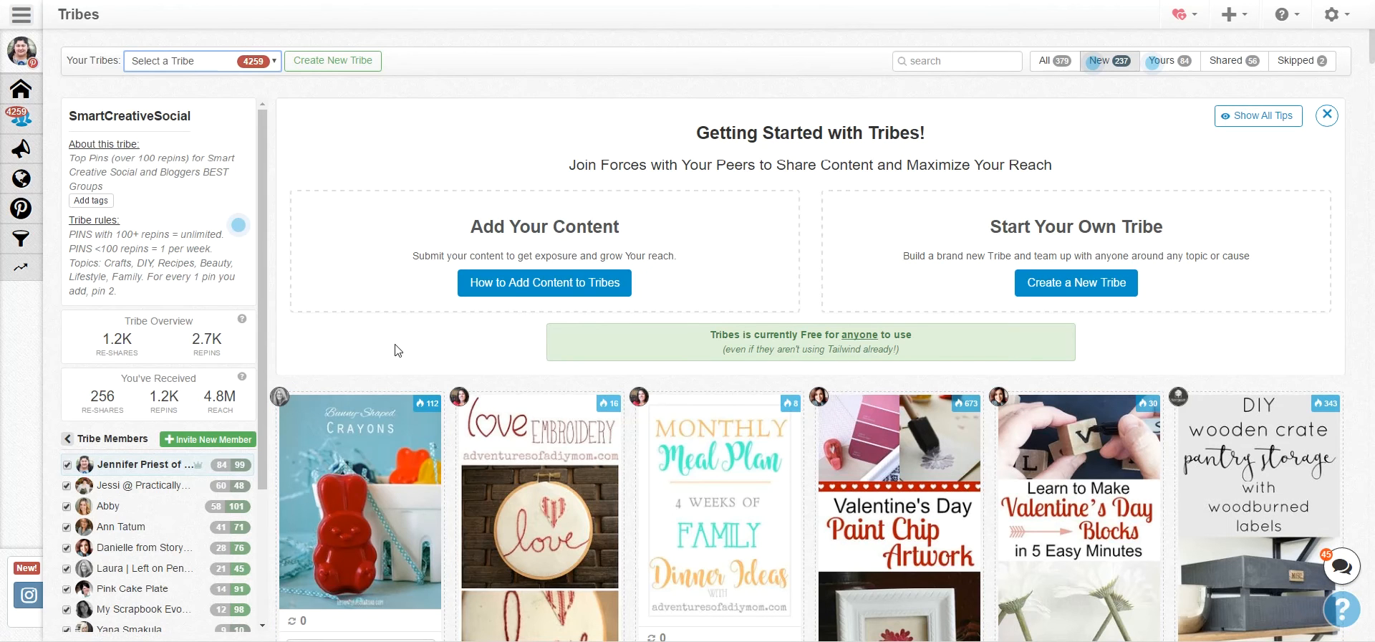
pyautogui.moveTo(428, 404)
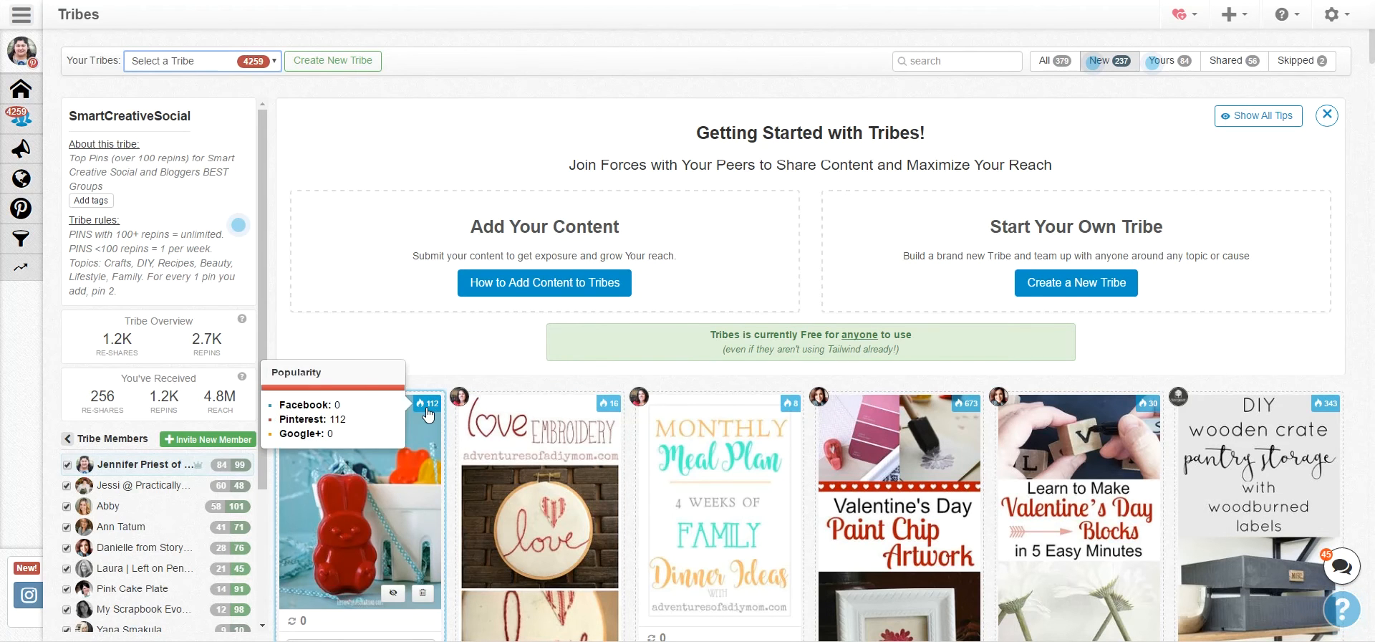
pyautogui.moveTo(811, 413)
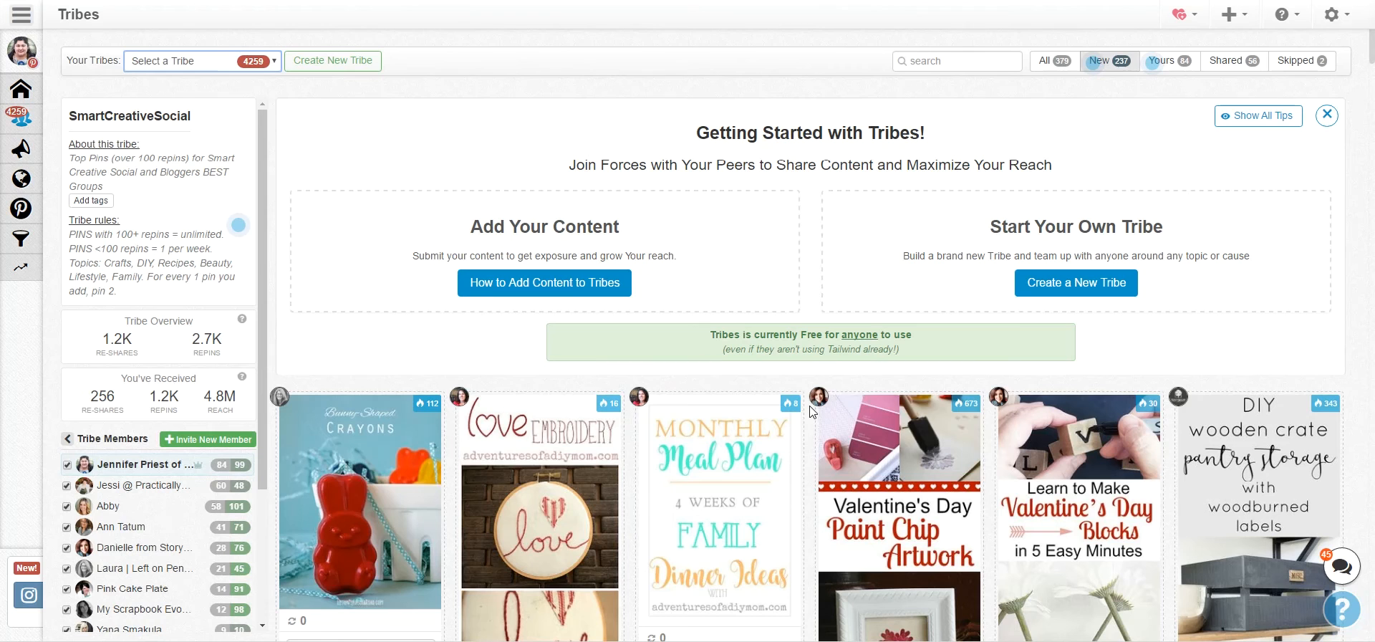
pyautogui.moveTo(999, 398)
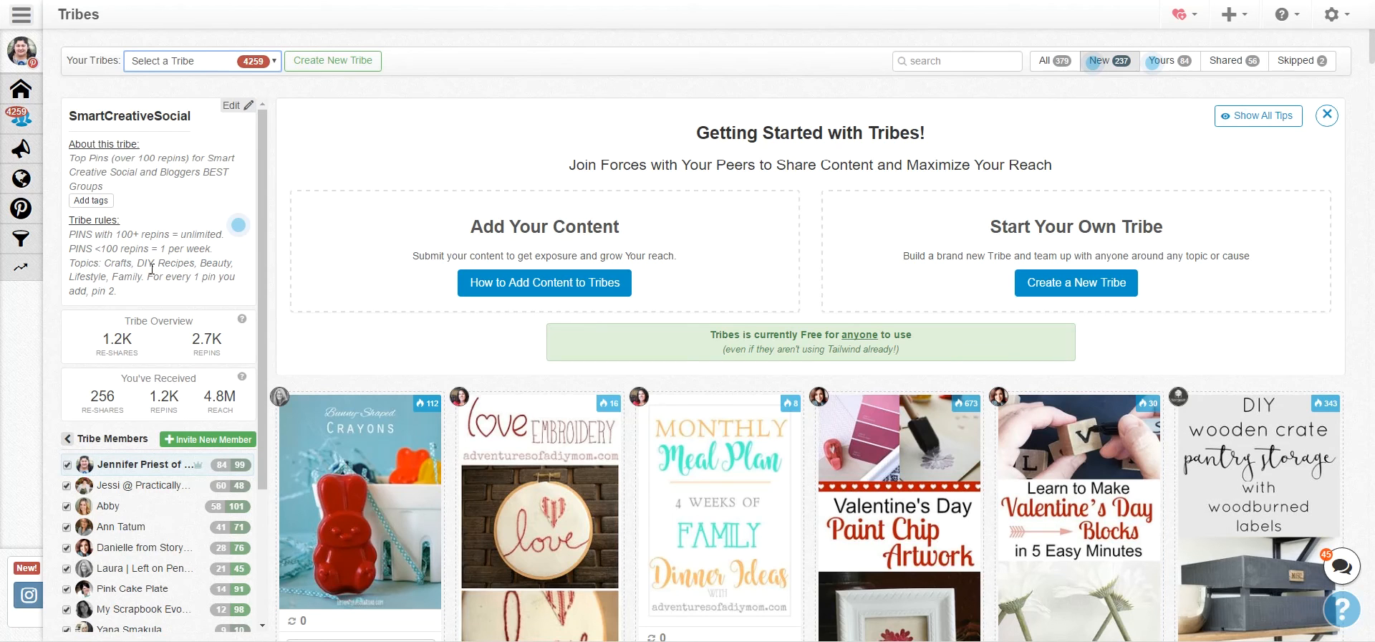
pyautogui.moveTo(136, 197)
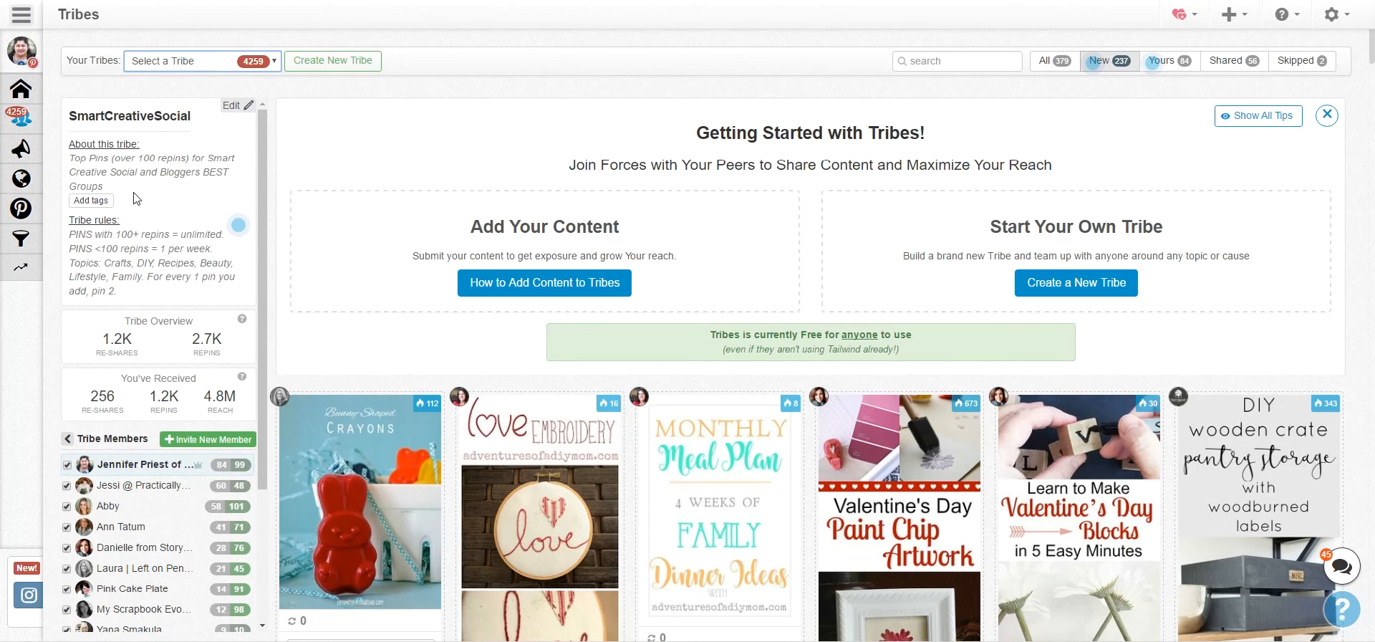
pyautogui.moveTo(181, 347)
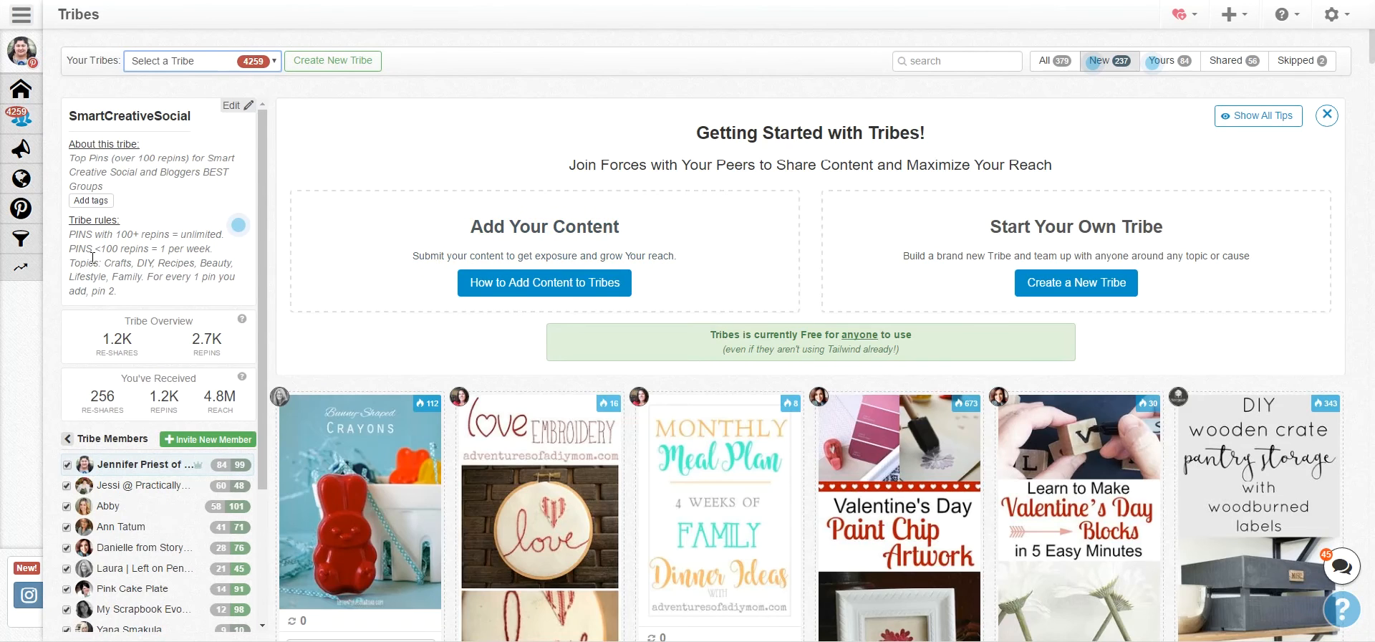
pyautogui.moveTo(245, 284)
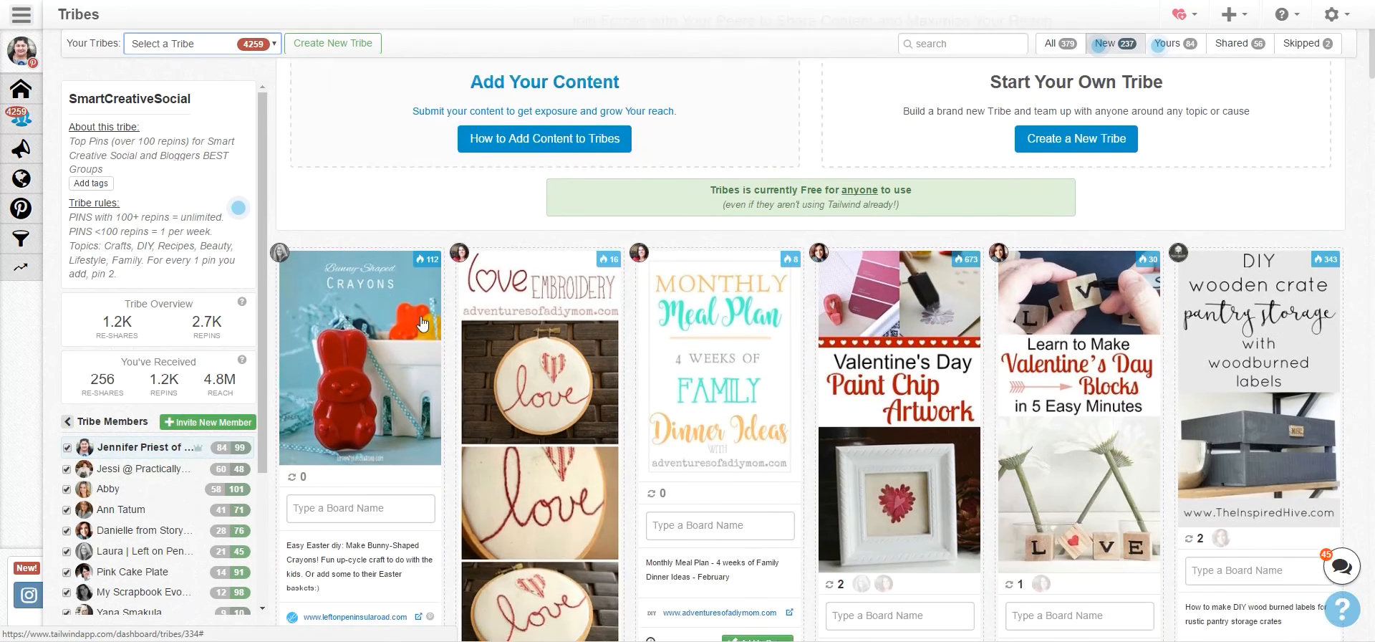
# - Add the popular beach vacation pin to the Summer board via the board name box
pyautogui.scroll(-3)
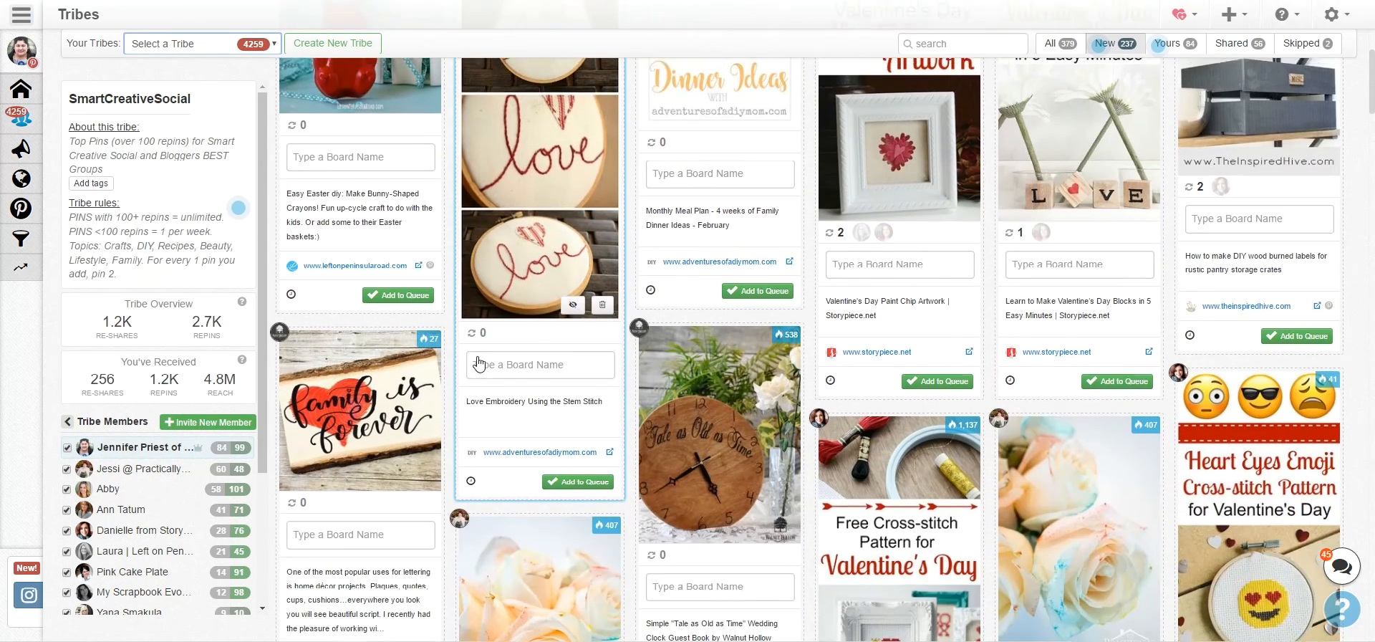
pyautogui.scroll(-3)
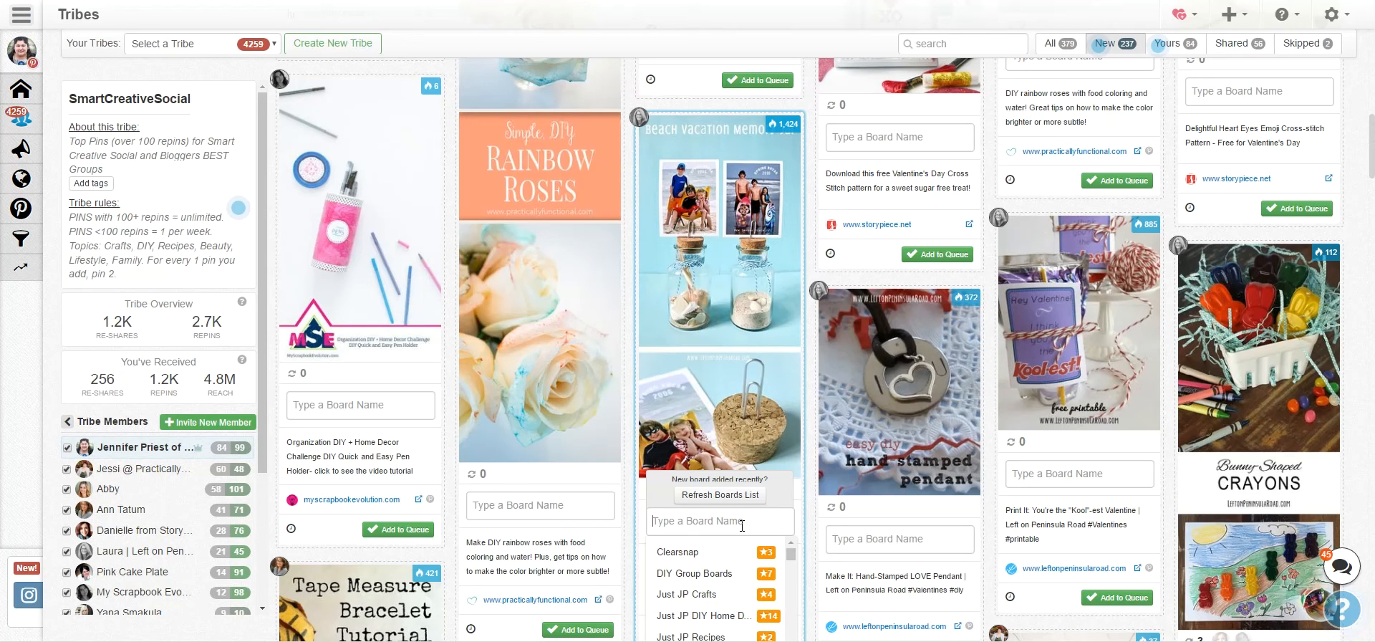
pyautogui.write('summer')
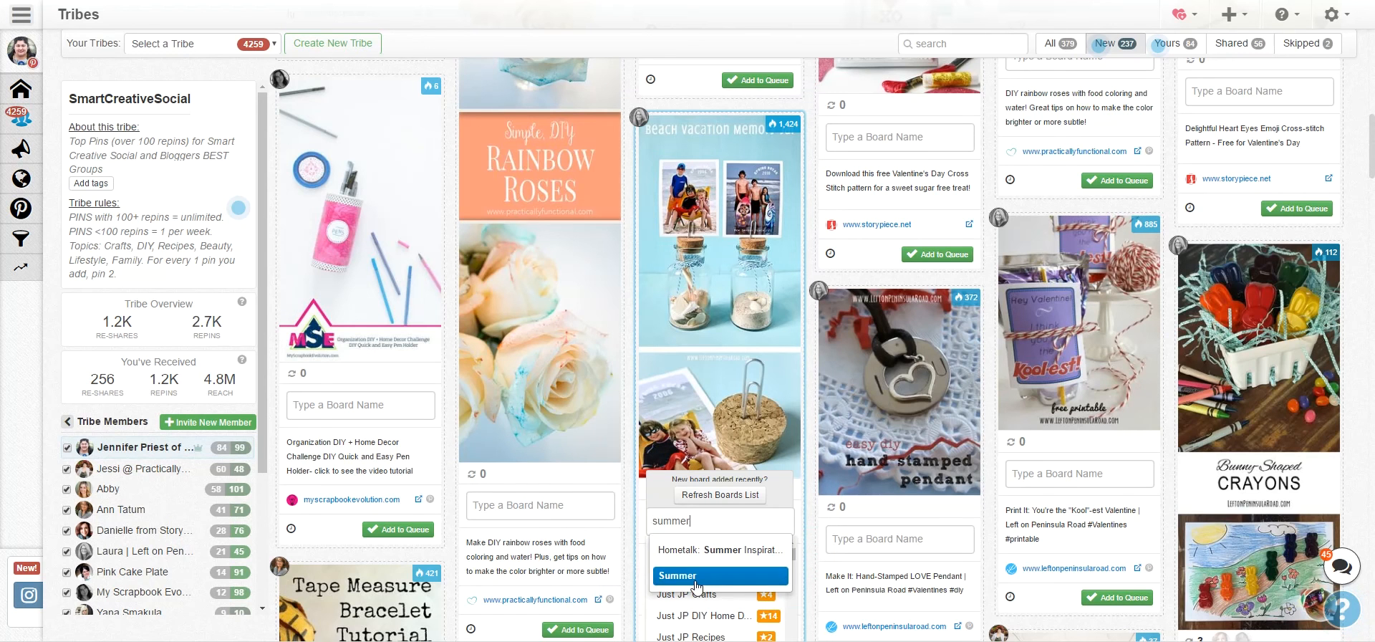
pyautogui.click(697, 580)
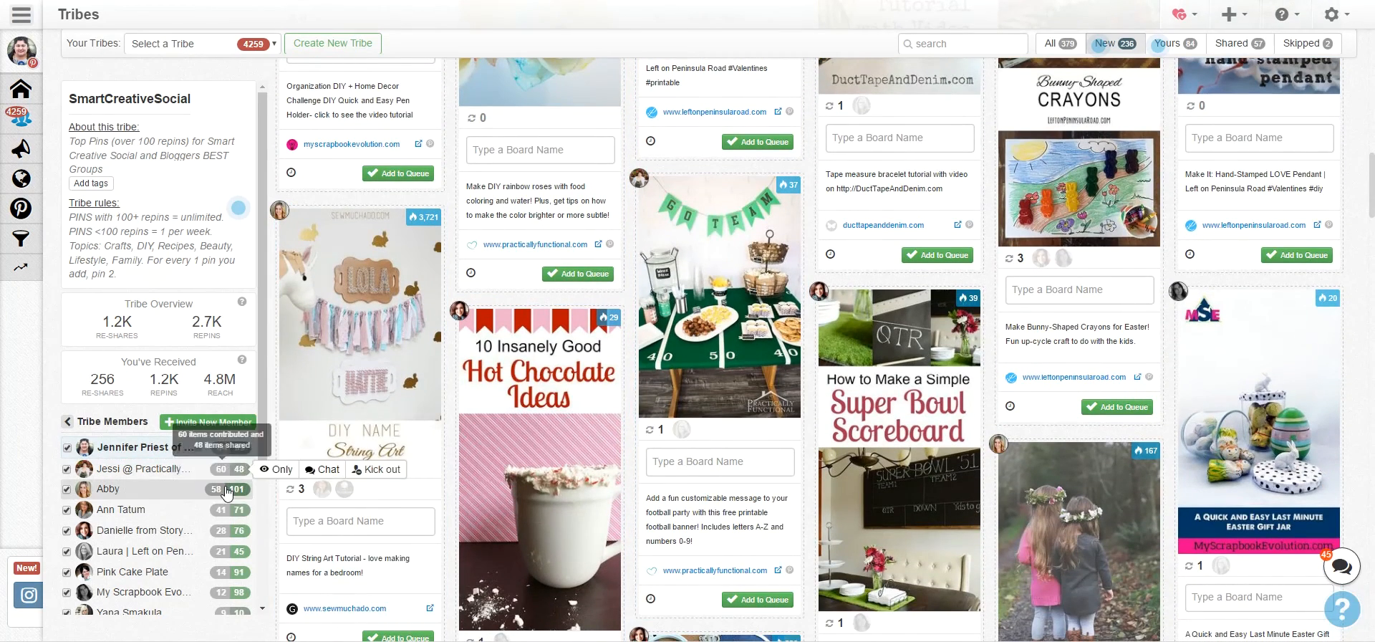
# - Filter the tribe feed to only Abby's pins, then clear the member filter
pyautogui.click(272, 490)
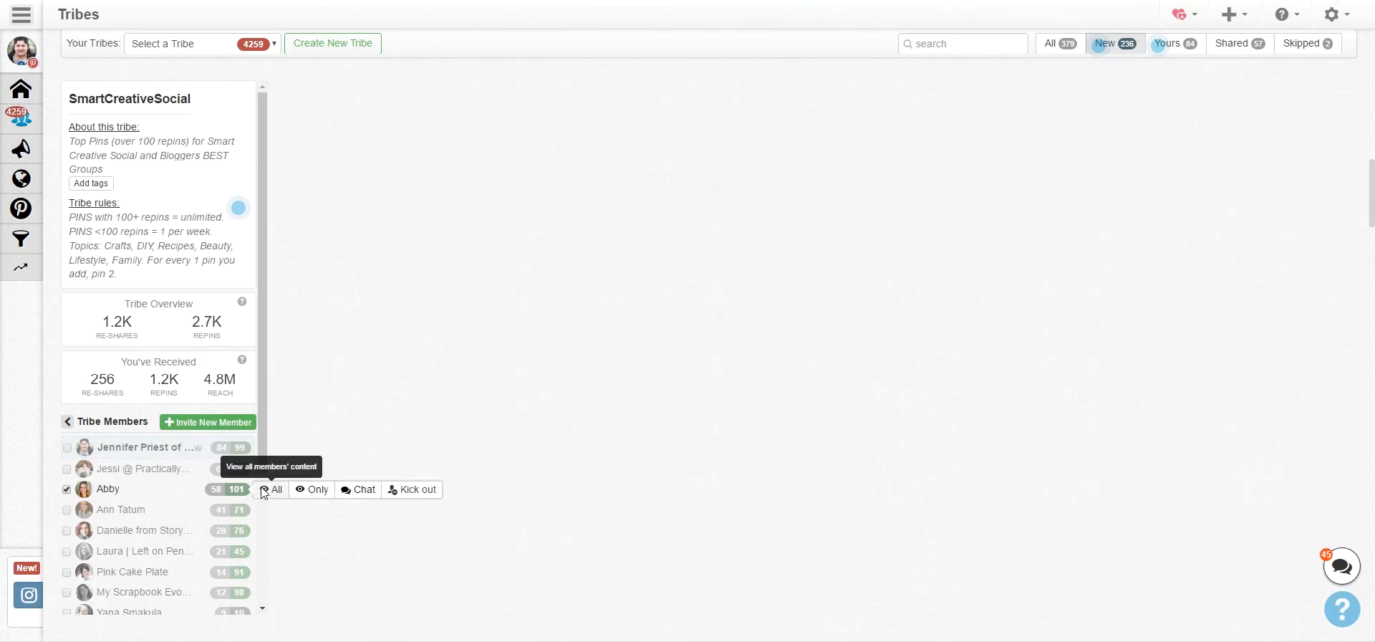
pyautogui.click(275, 490)
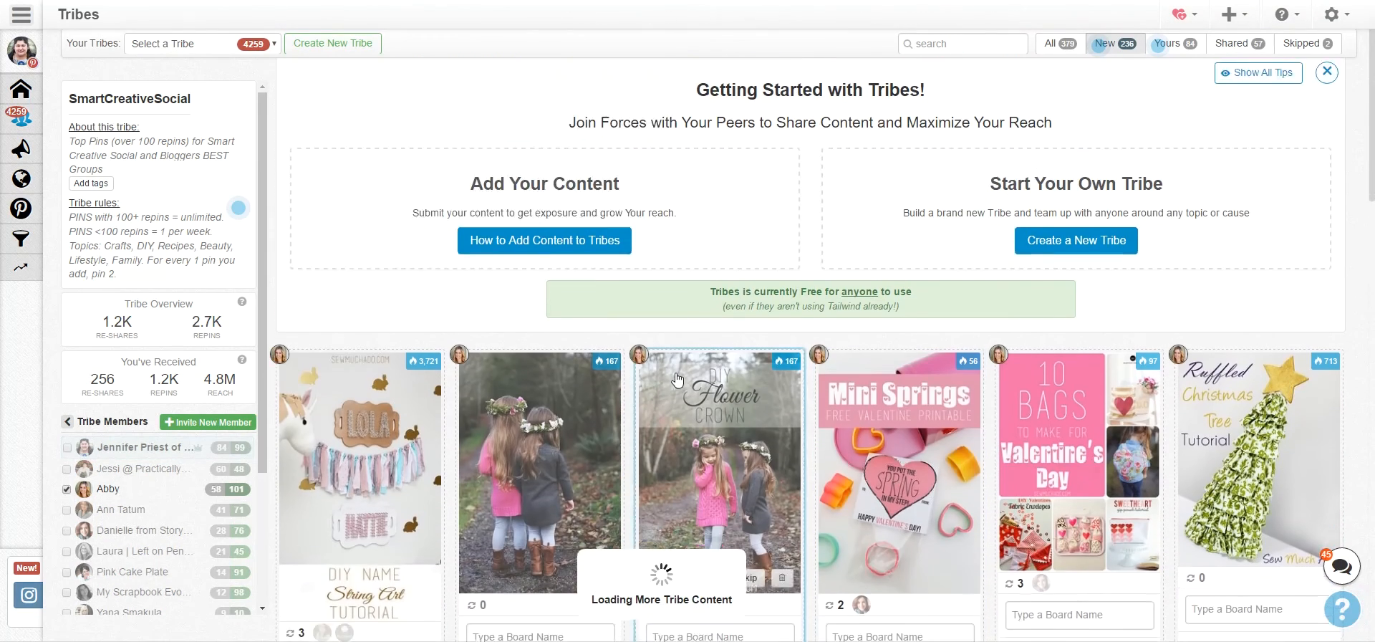
pyautogui.scroll(-3)
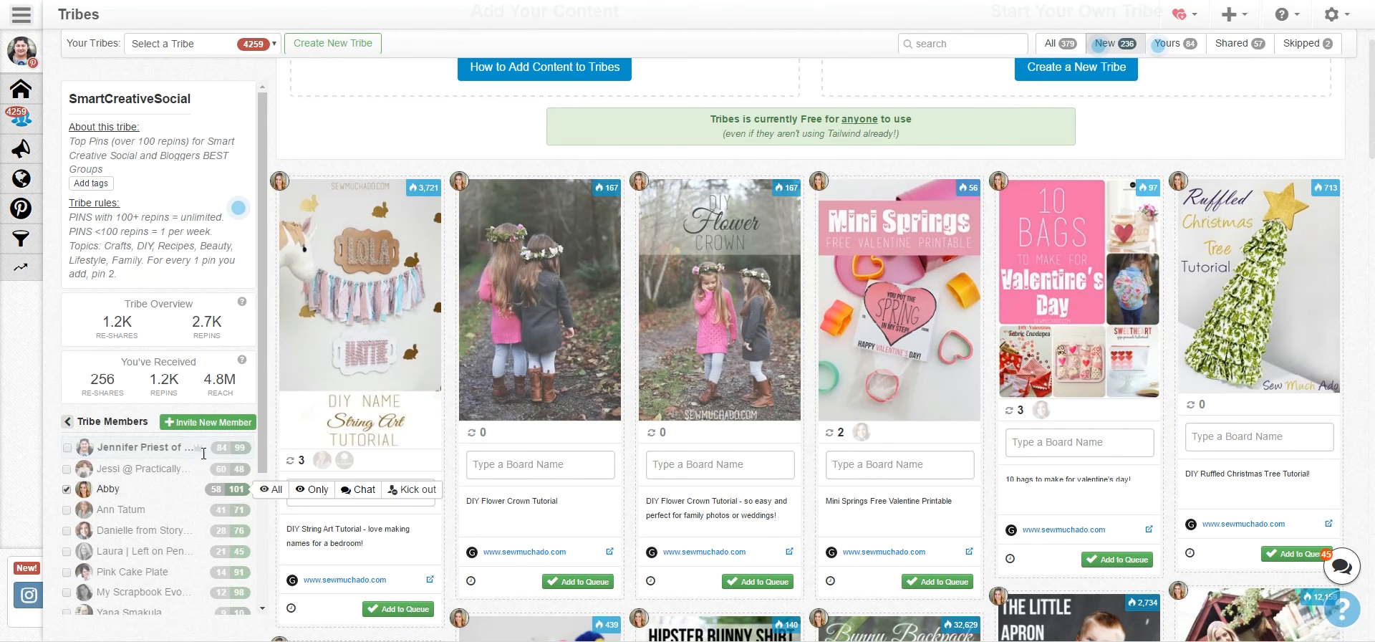
pyautogui.click(67, 488)
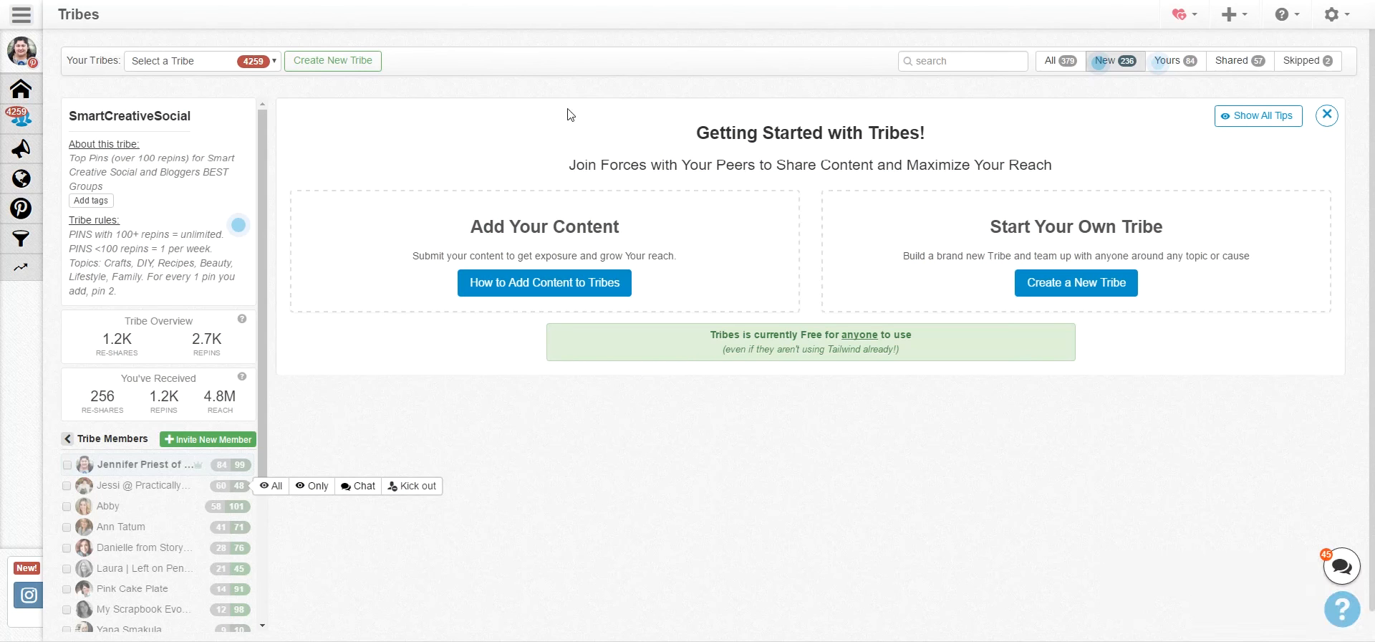
pyautogui.moveTo(692, 473)
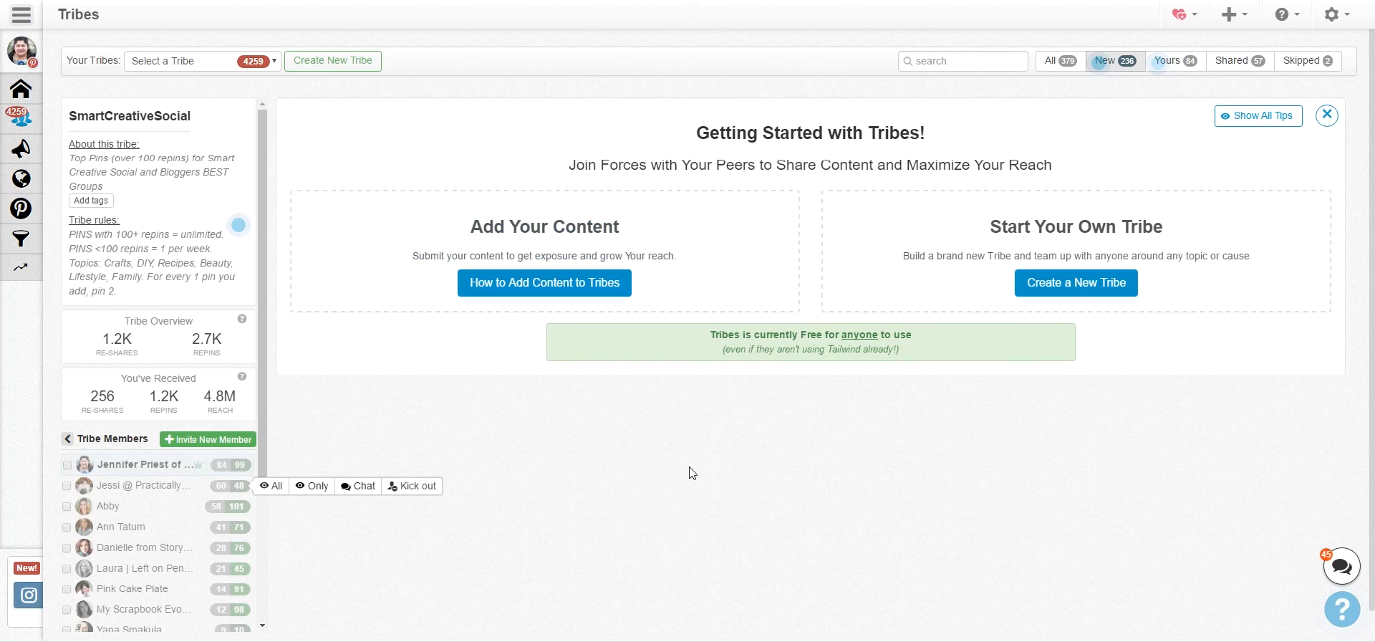
pyautogui.moveTo(645, 448)
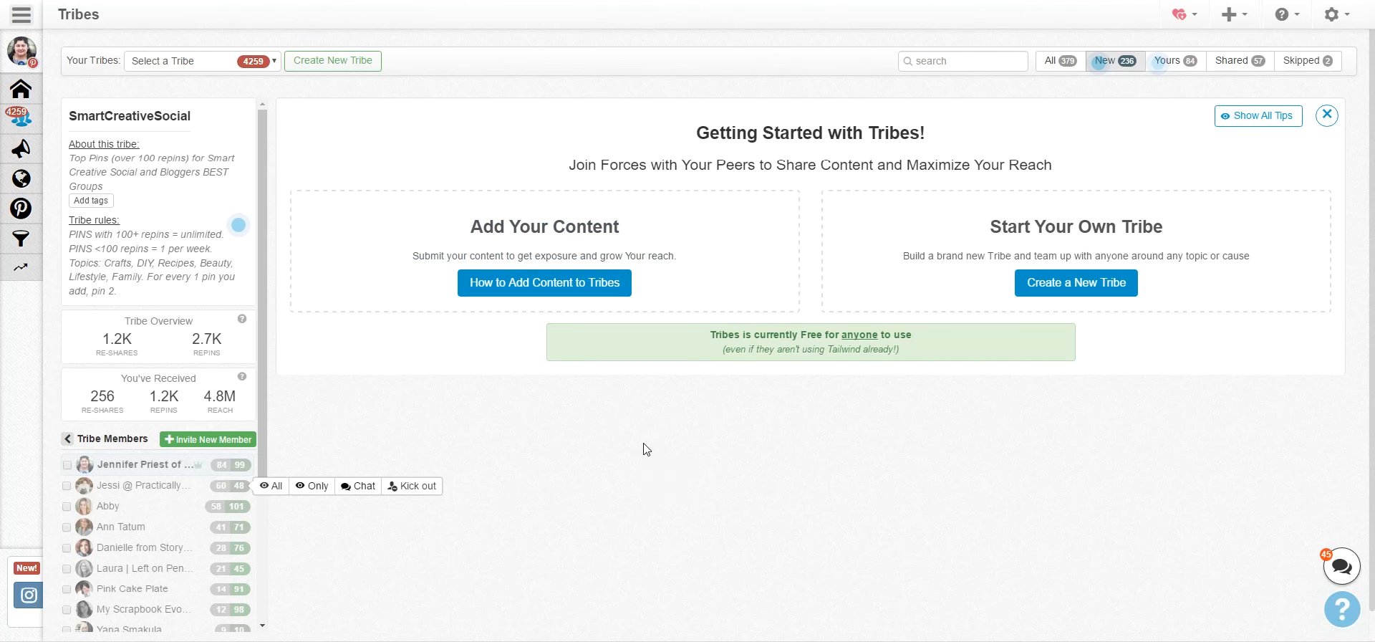
pyautogui.moveTo(581, 431)
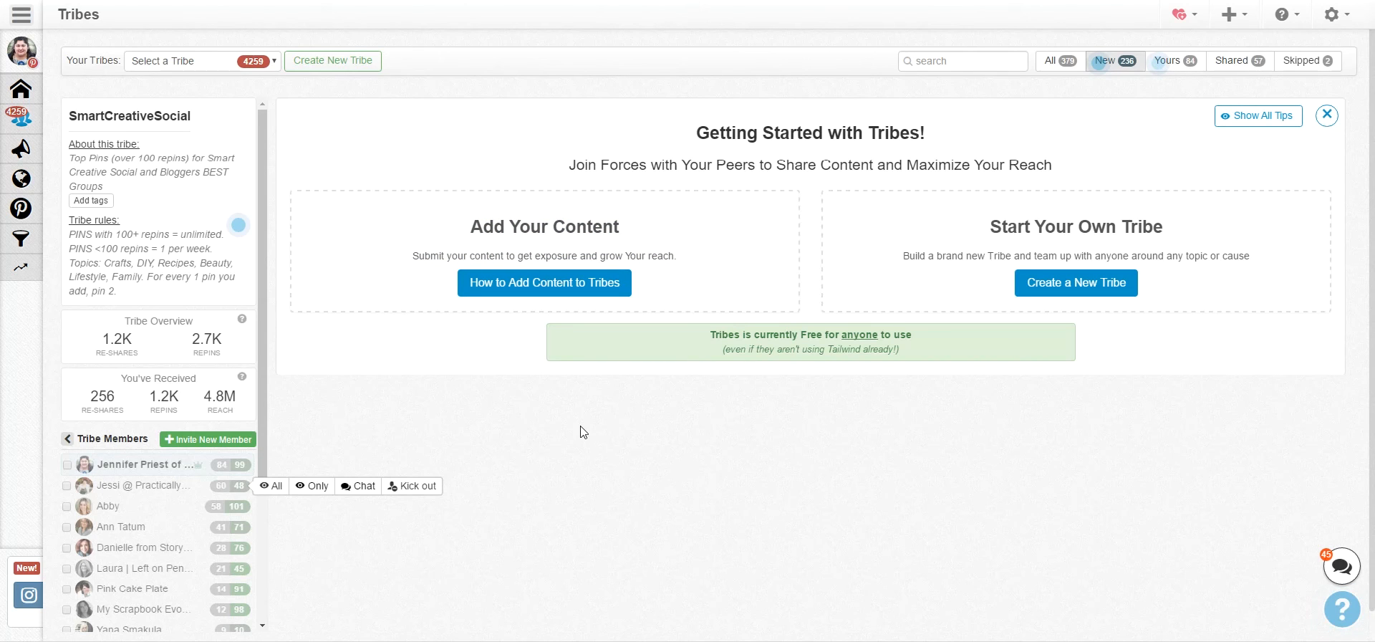
pyautogui.moveTo(607, 439)
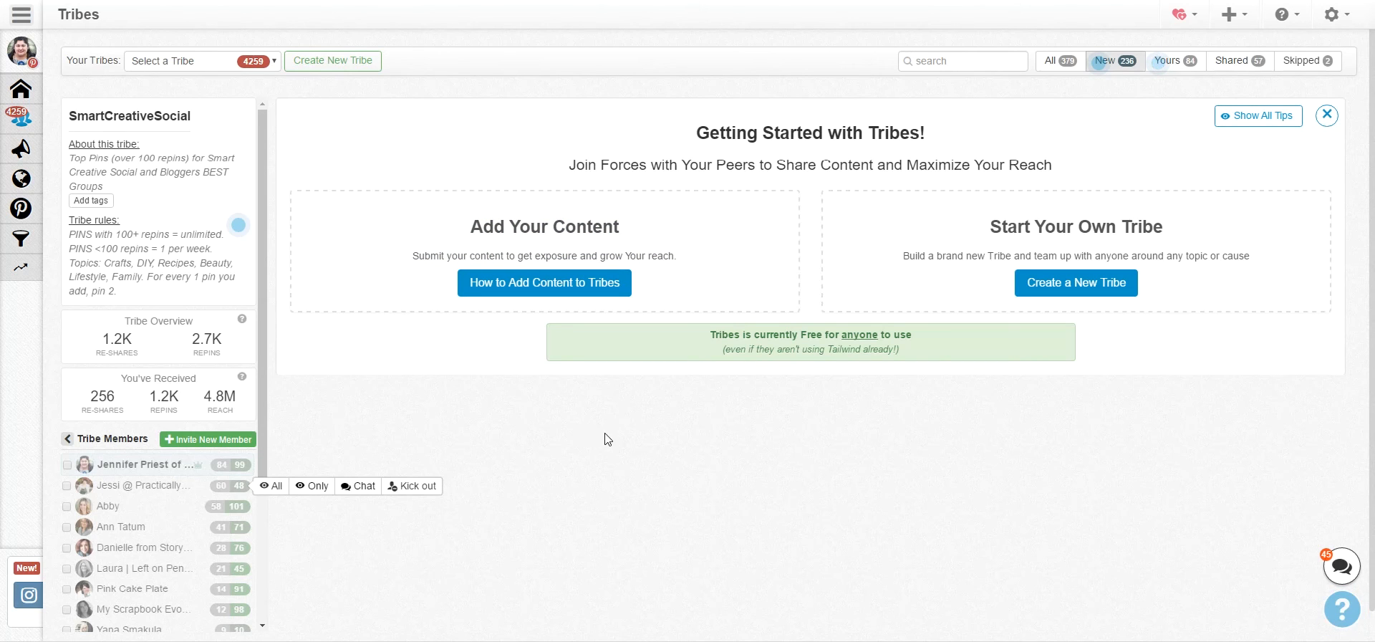
pyautogui.moveTo(709, 495)
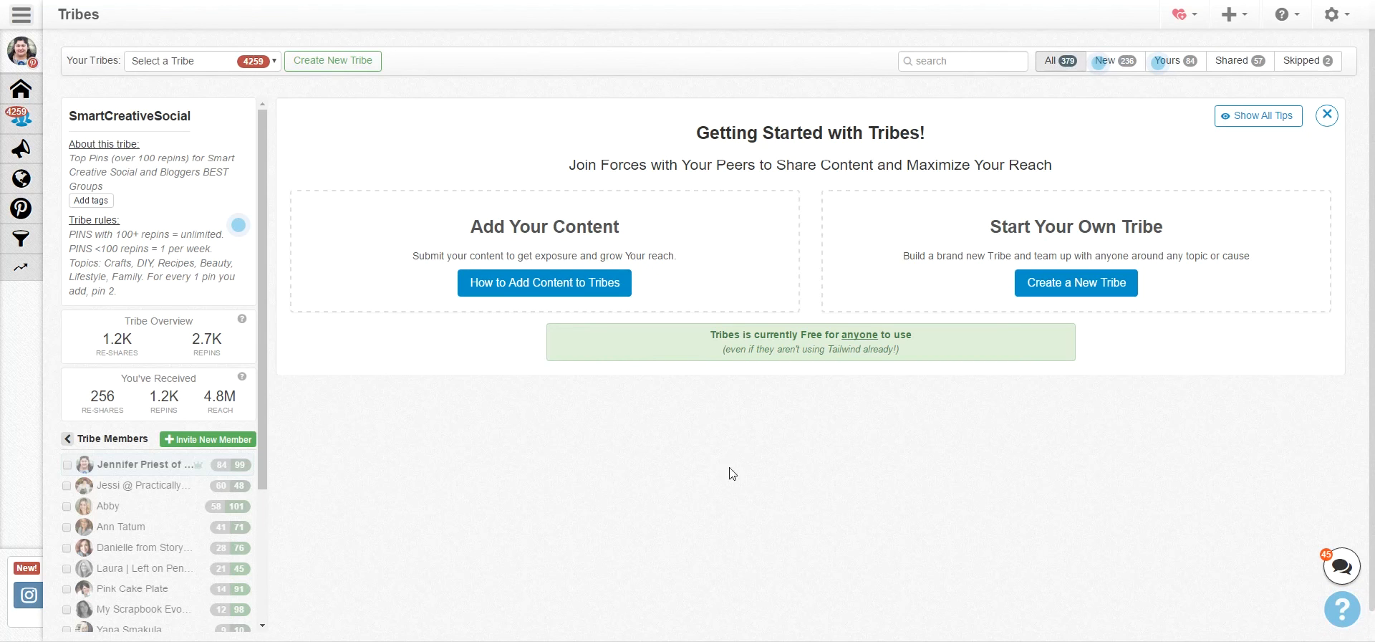
pyautogui.moveTo(834, 379)
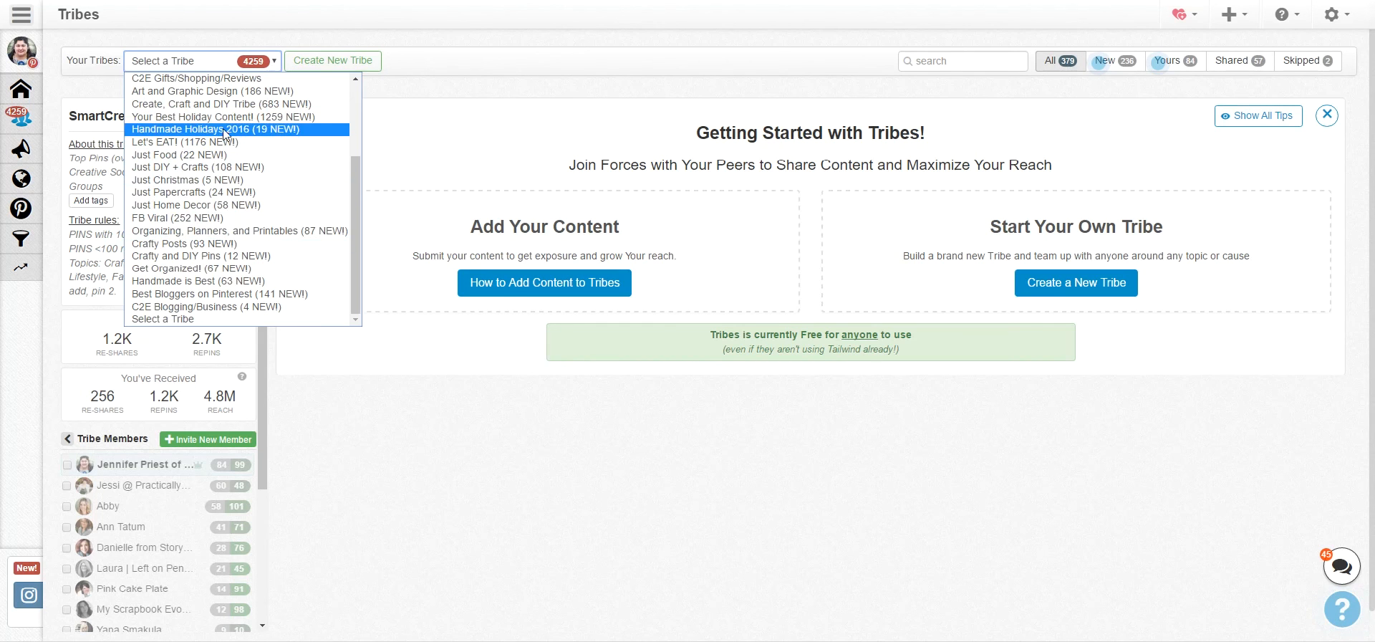
# - Switch to the Create, Craft and DIY Tribe from the Your Tribes dropdown
pyautogui.click(221, 103)
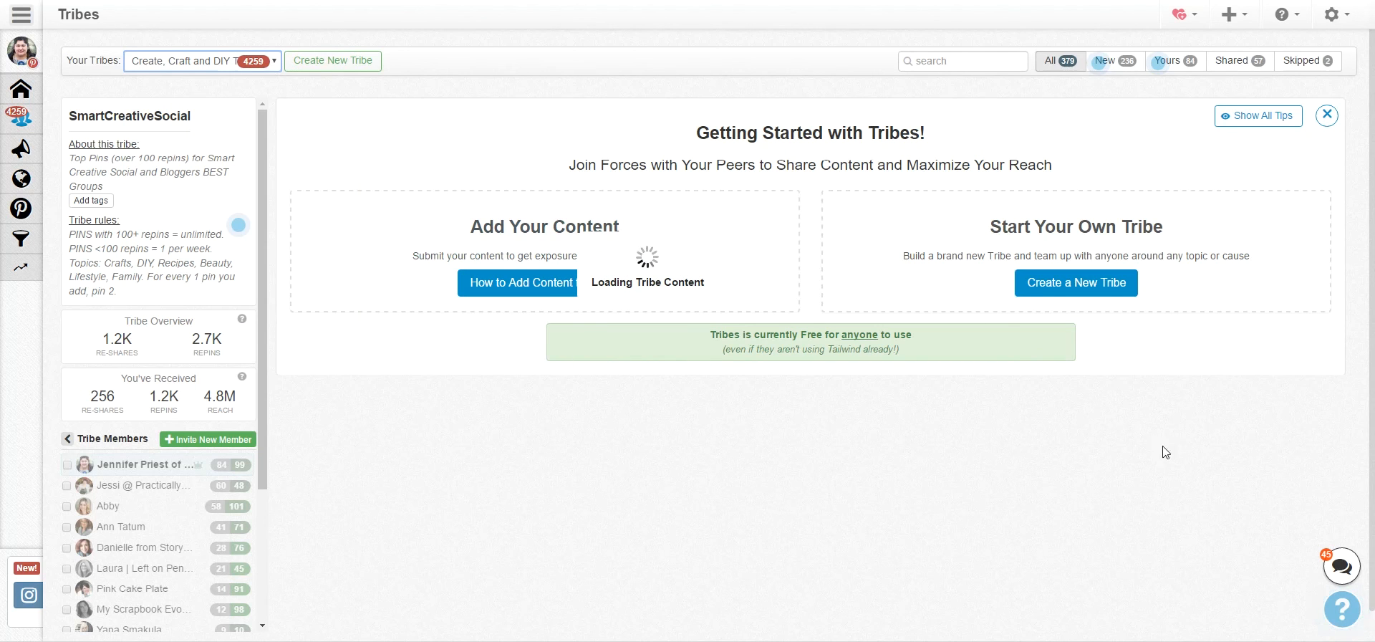
pyautogui.moveTo(886, 399)
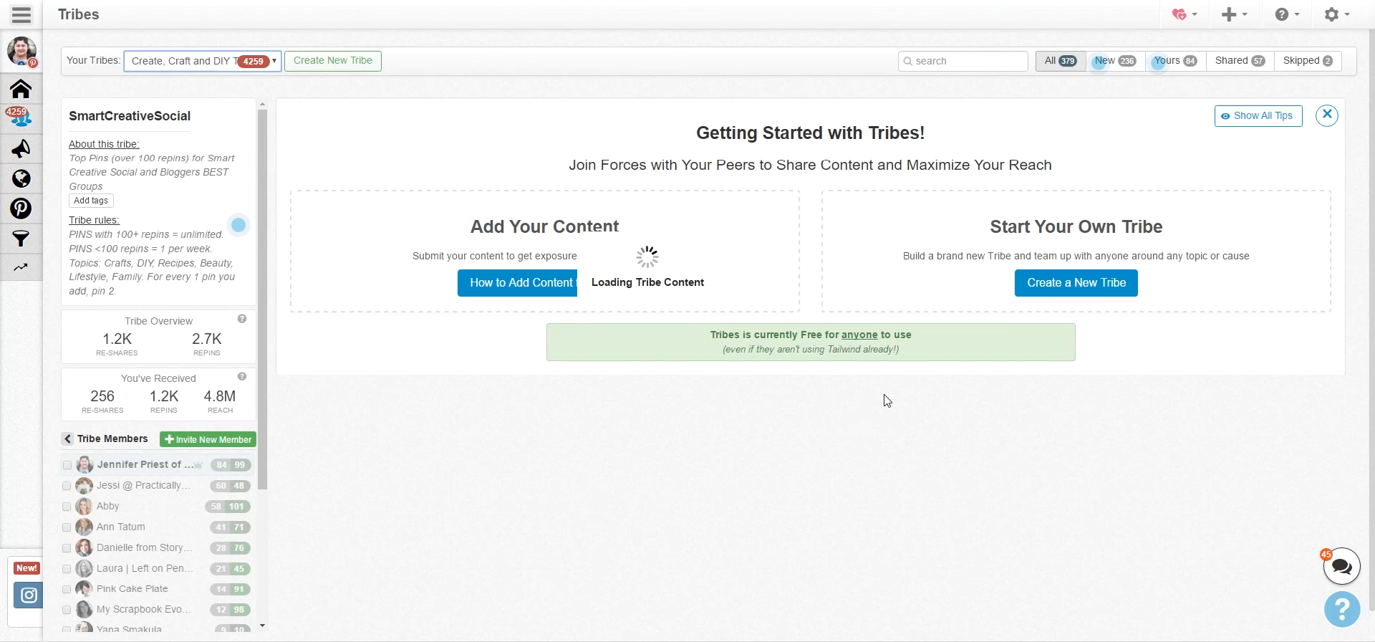